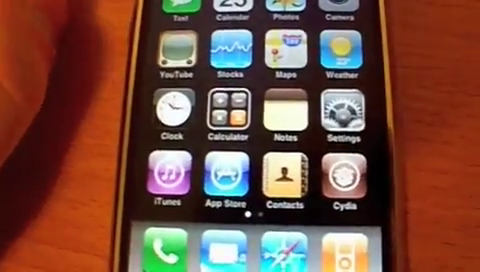
# Browse Cydia's Sections list down through the categories to Utilities and X Window.
pyautogui.click(340, 190)
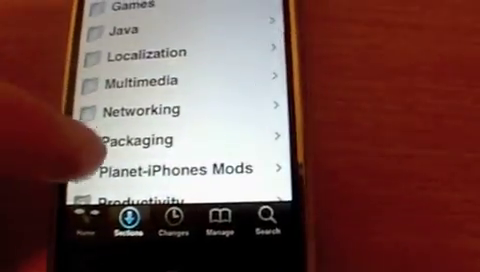
pyautogui.click(160, 140)
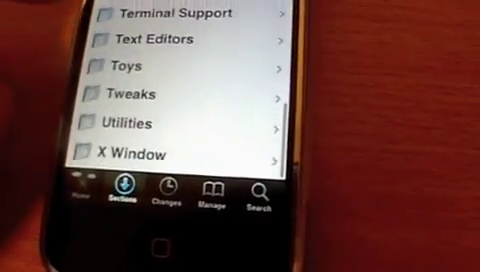
pyautogui.scroll(-3)
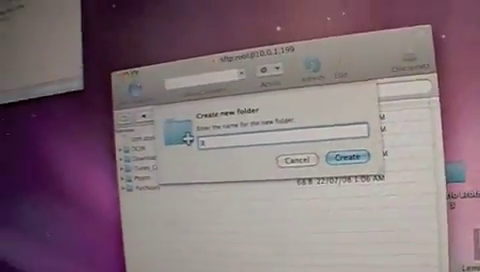
# Create a 'ROMs' folder on the phone, then name a second new folder 'NES'.
pyautogui.write('ROMs')
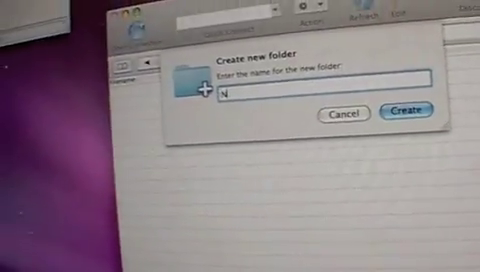
pyautogui.write('ES')
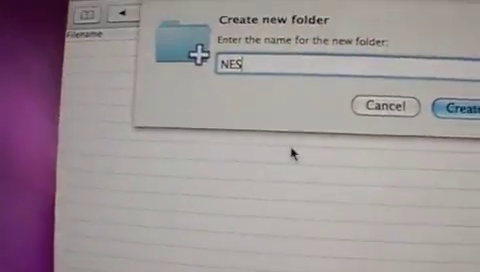